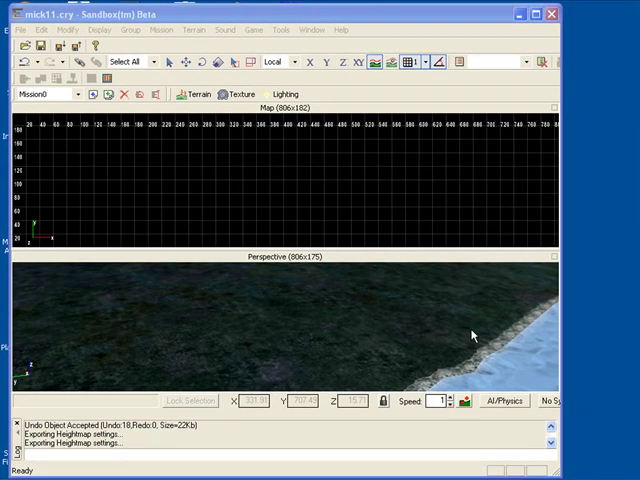
mouse_move(359, 297)
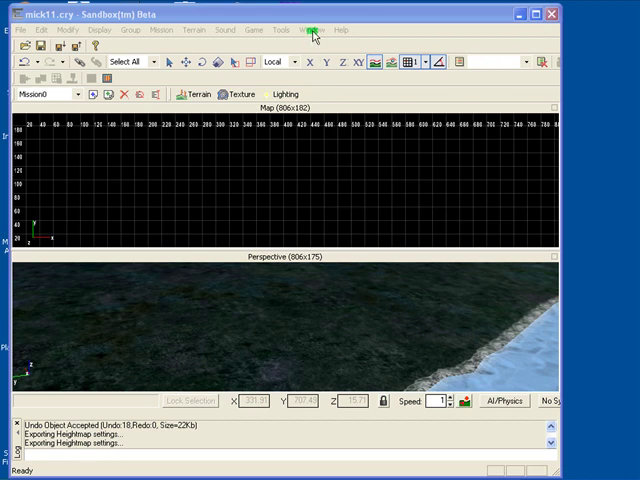
Show the Rollup Bar from the Window menu beside the enlarged Perspective viewport.
click(314, 29)
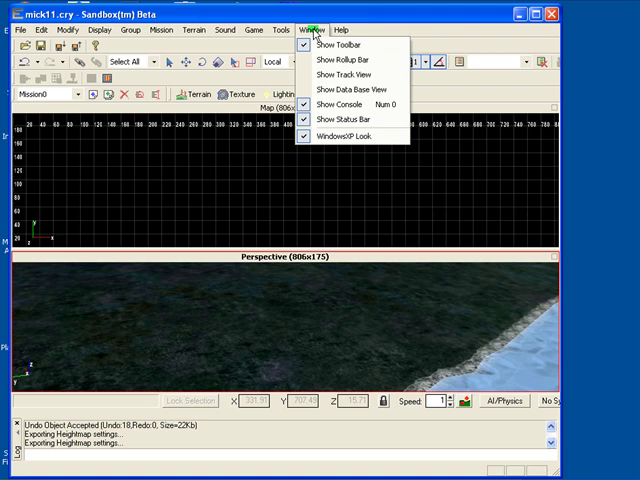
mouse_move(345, 60)
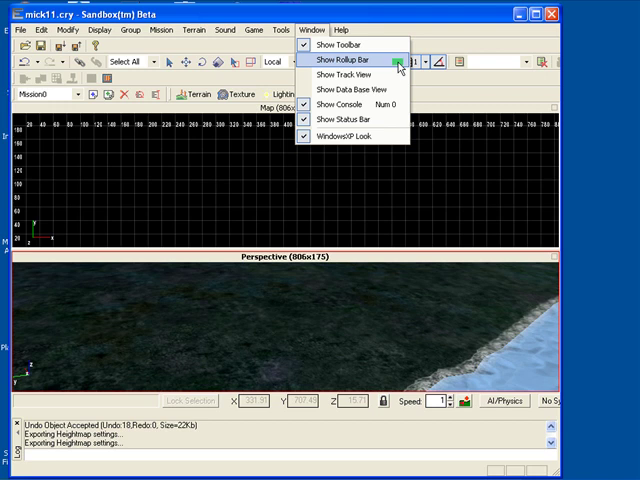
click(345, 59)
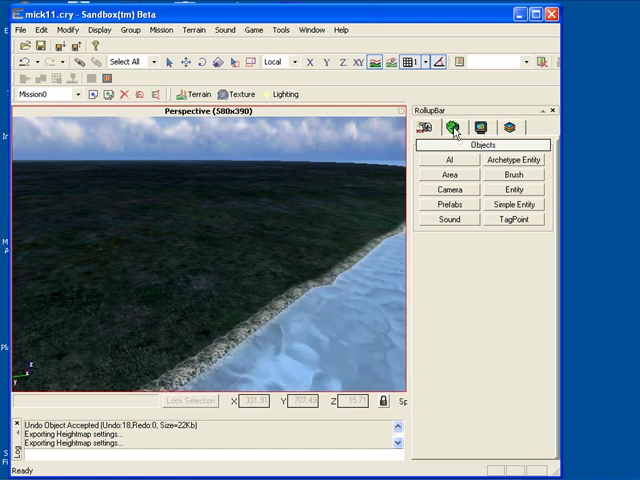
Switch the RollupBar to the Terrain tools and start Vegetation editing.
click(454, 126)
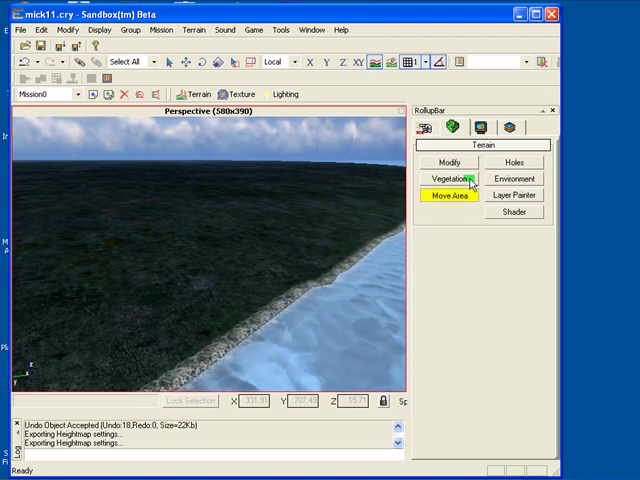
click(447, 179)
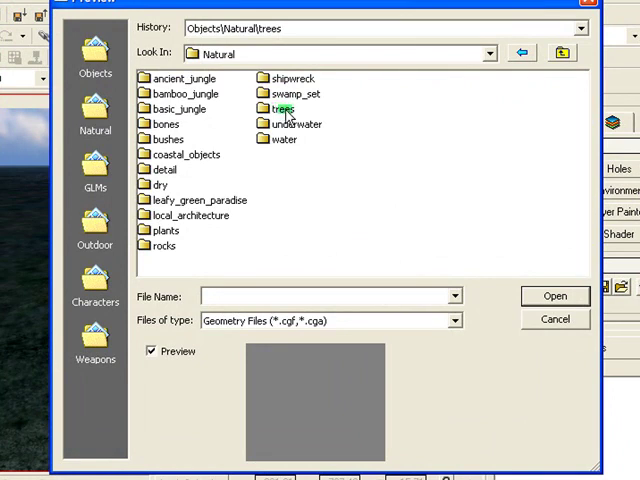
mouse_move(266, 124)
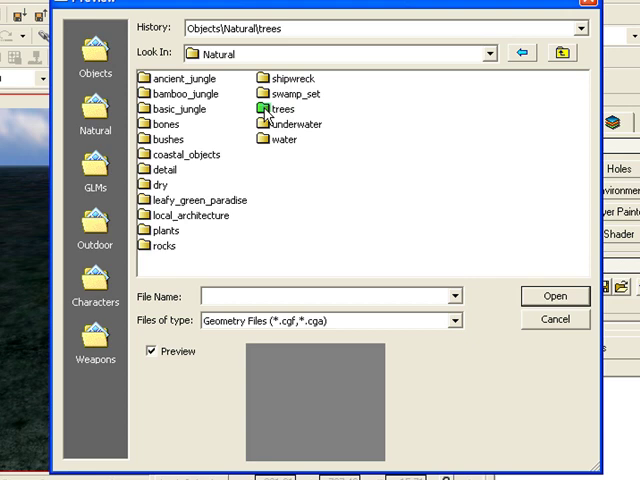
Browse the trees folder's palm models and select bmb_gld_dying04.cgf.
double_click(272, 106)
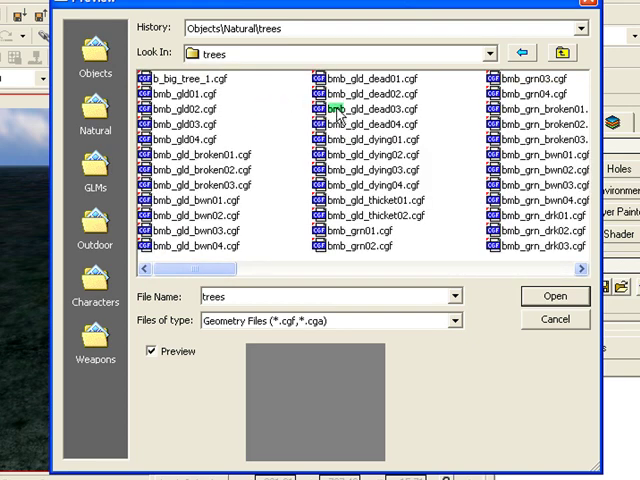
click(360, 107)
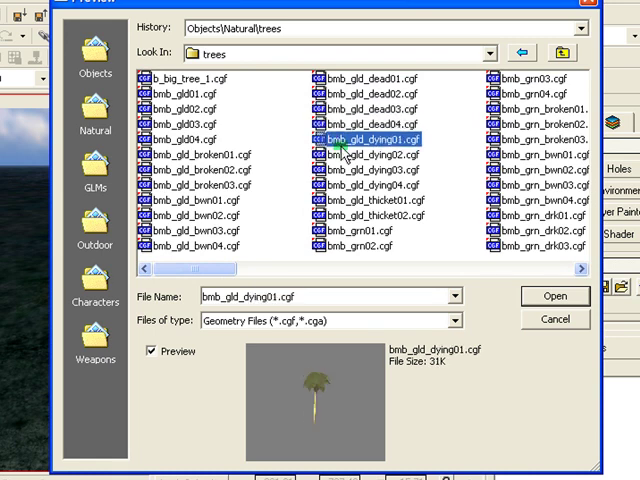
click(375, 155)
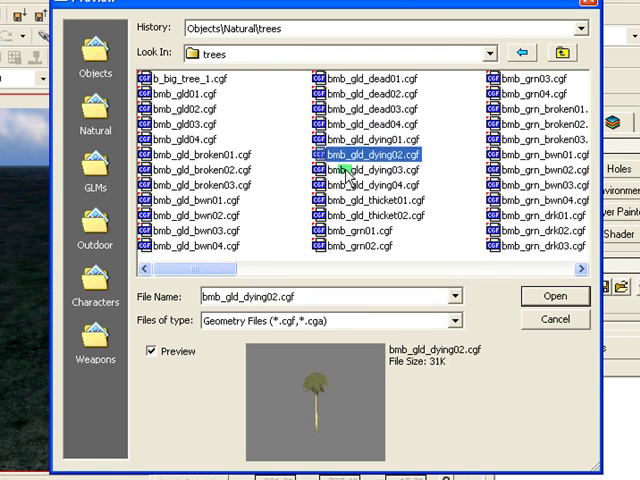
click(370, 187)
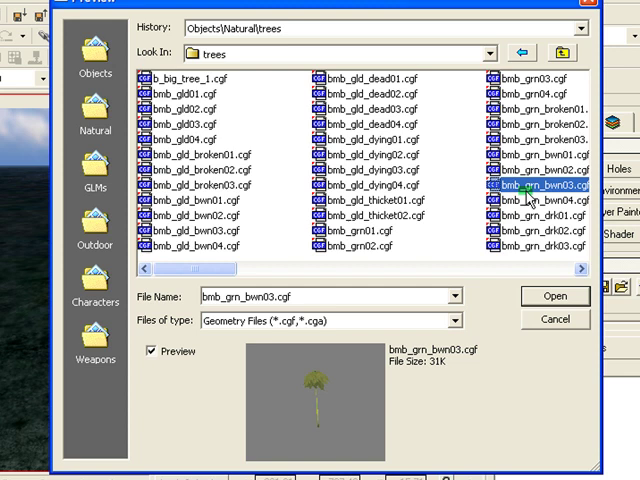
click(536, 213)
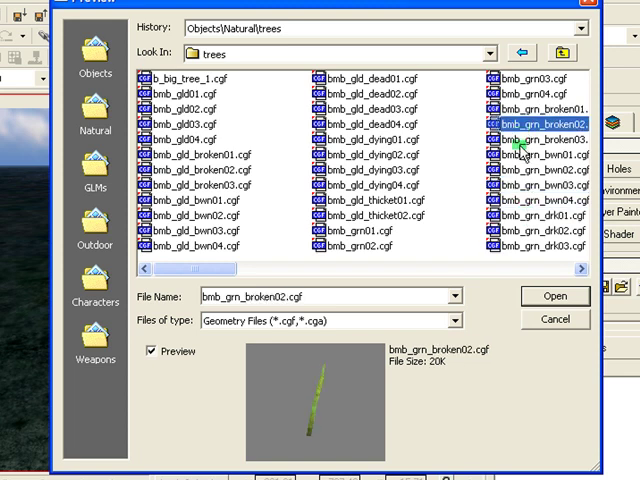
click(543, 154)
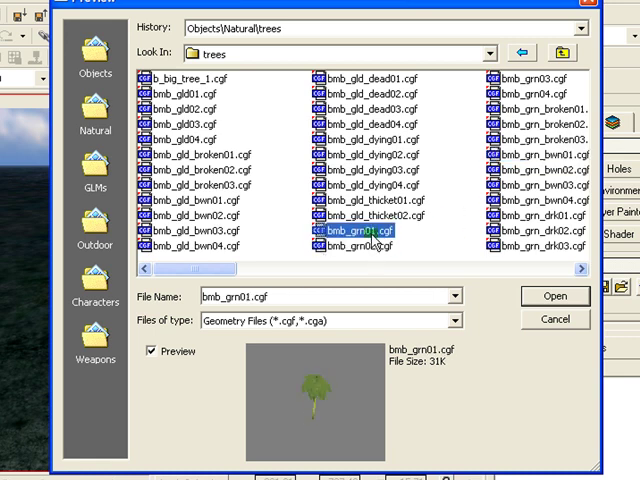
click(370, 216)
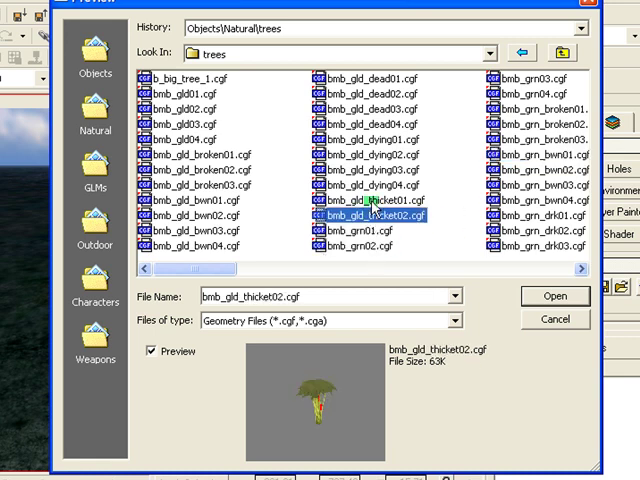
click(370, 187)
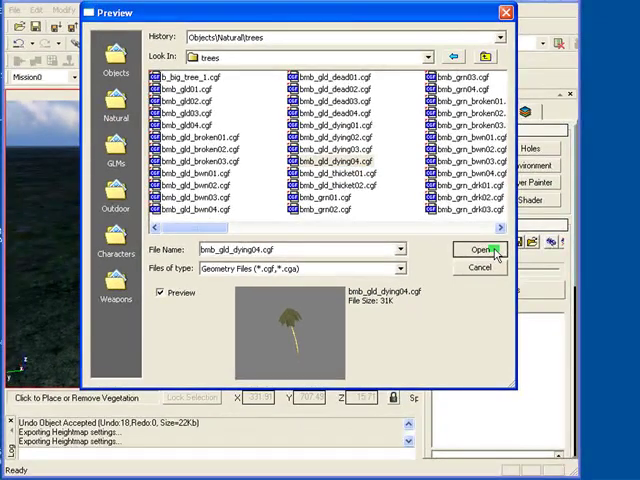
Add bmb_gld_dying04 to the Default vegetation group and turn on Paint Objects.
click(479, 250)
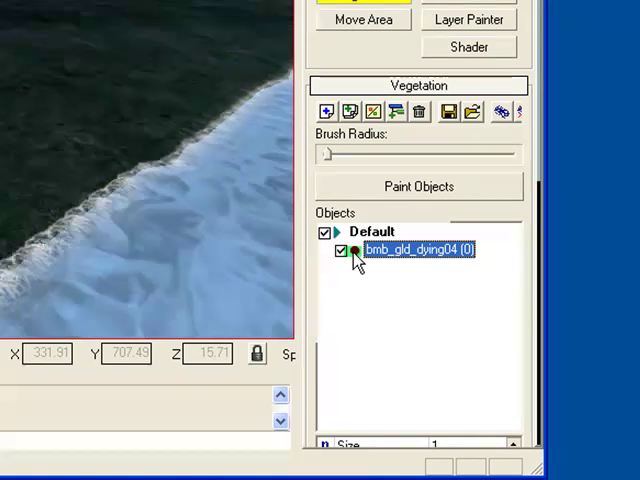
click(418, 186)
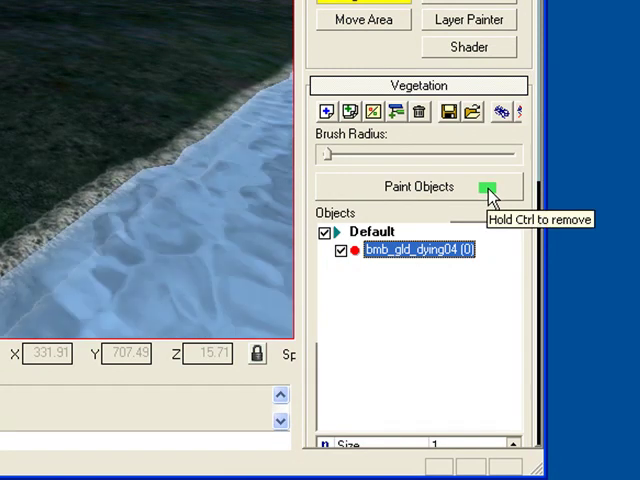
click(418, 187)
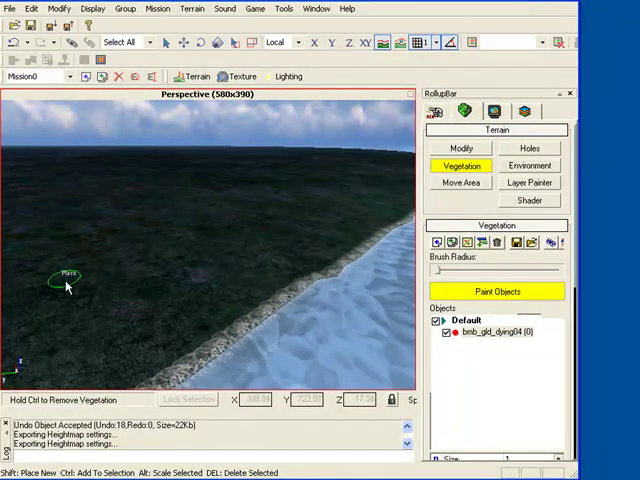
Paint 115 dying palms onto the grass along the shoreline.
click(120, 255)
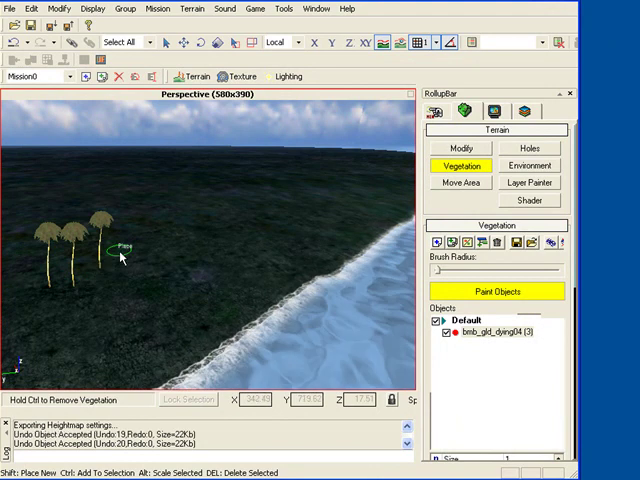
click(140, 262)
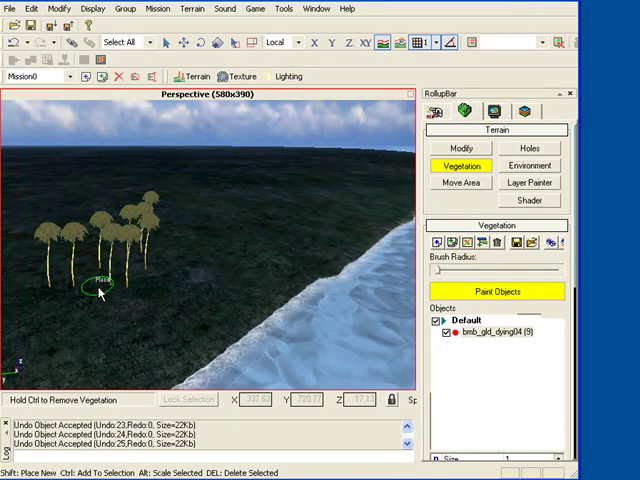
click(115, 295)
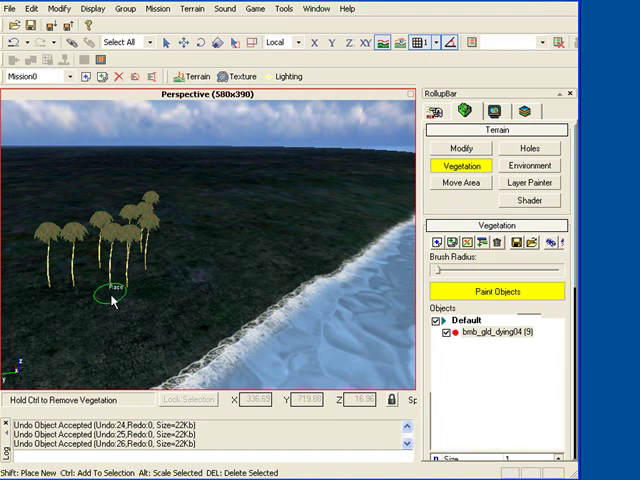
click(110, 297)
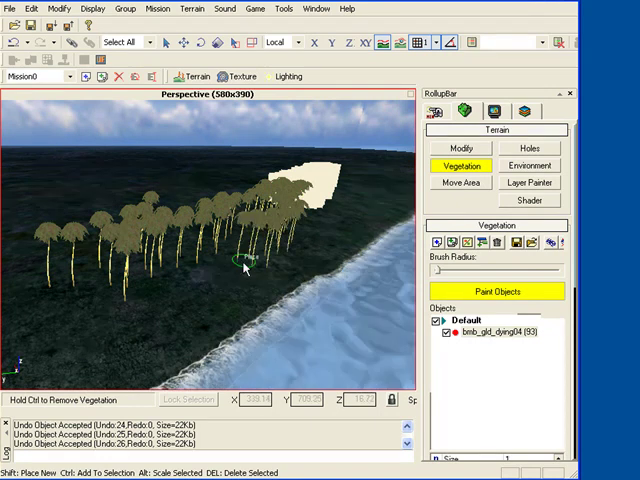
click(88, 305)
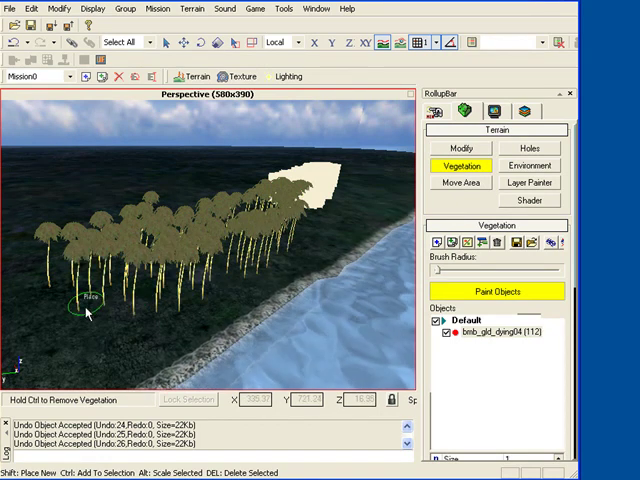
click(160, 310)
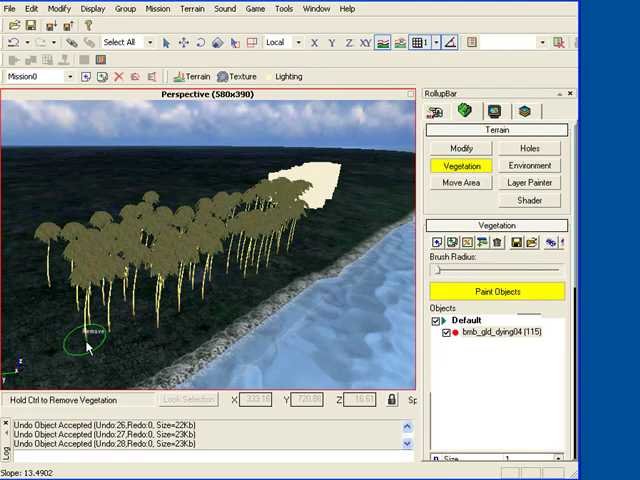
Ctrl-click over the grove's edges to erase palms, leaving 79 instances.
click(78, 310)
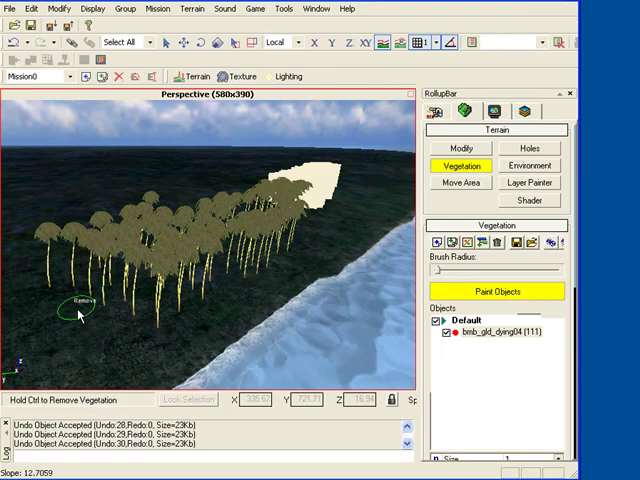
click(78, 288)
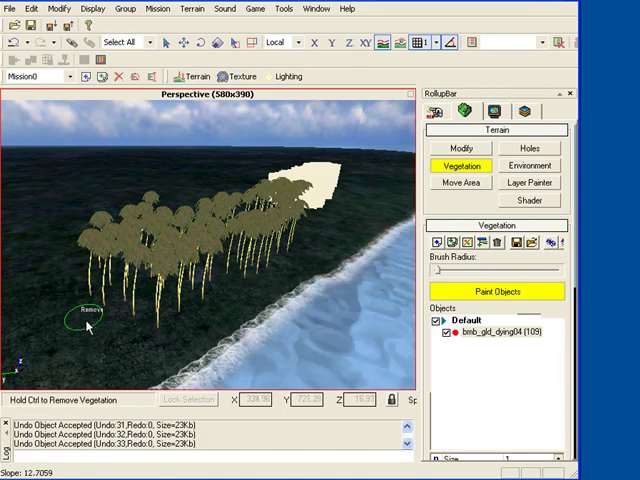
mouse_move(165, 338)
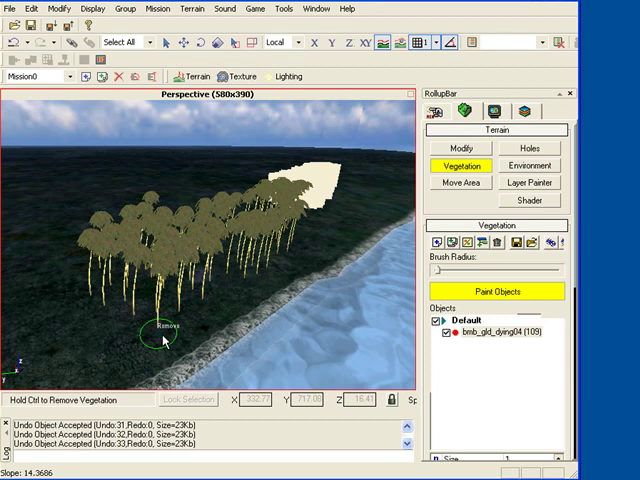
click(265, 248)
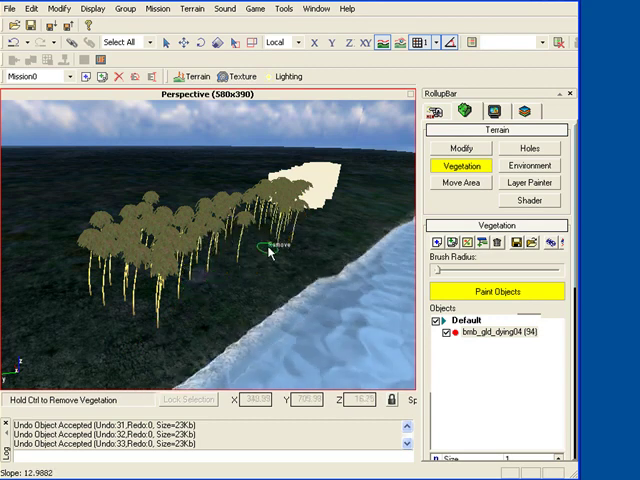
click(262, 250)
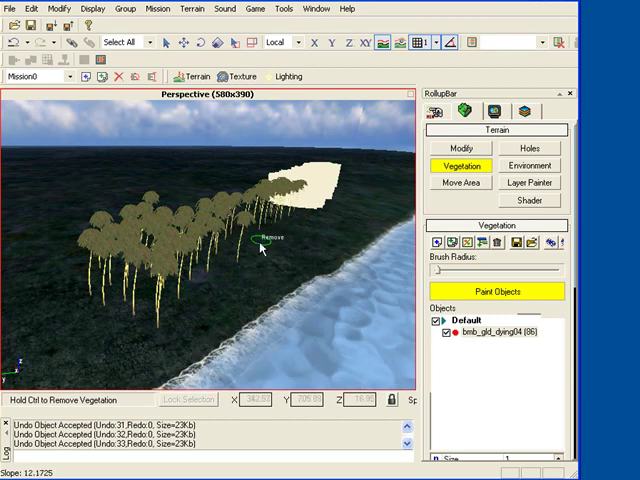
click(135, 322)
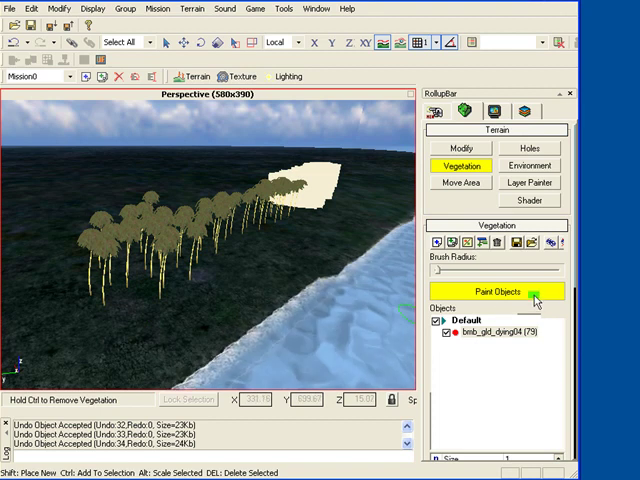
mouse_move(538, 300)
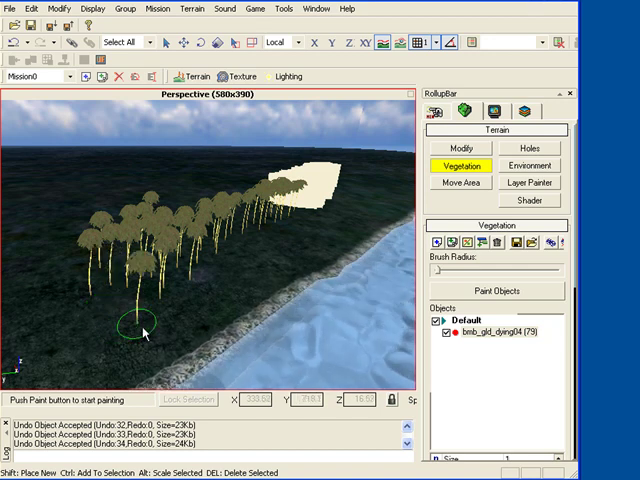
mouse_move(257, 280)
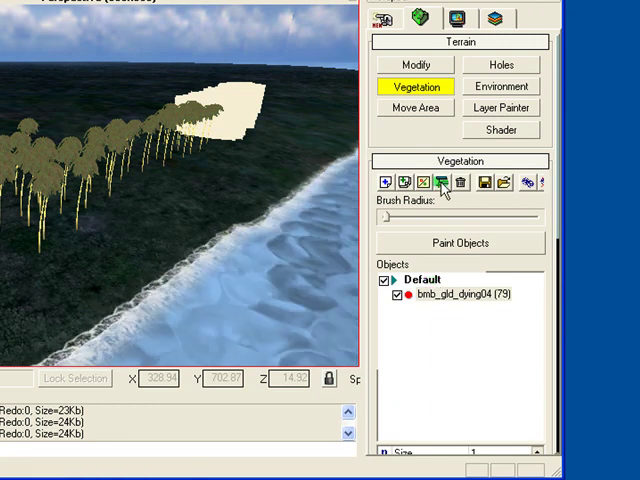
Add a vegetation category named 'trees' and select it.
click(381, 182)
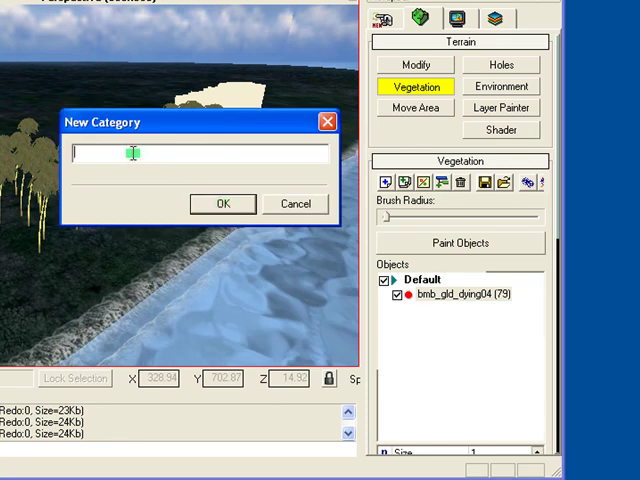
text(tr)
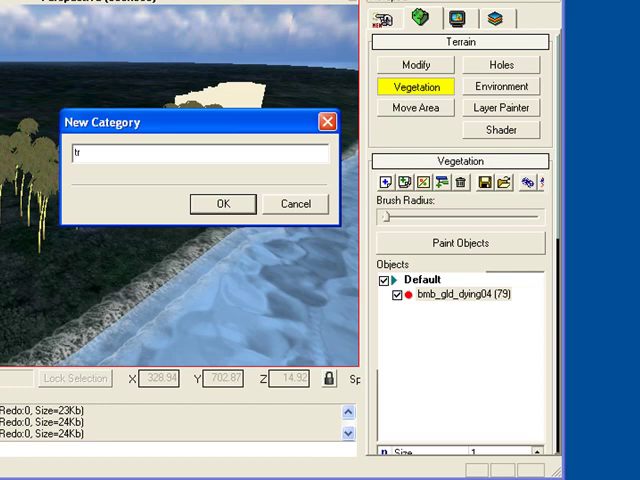
text(ees)
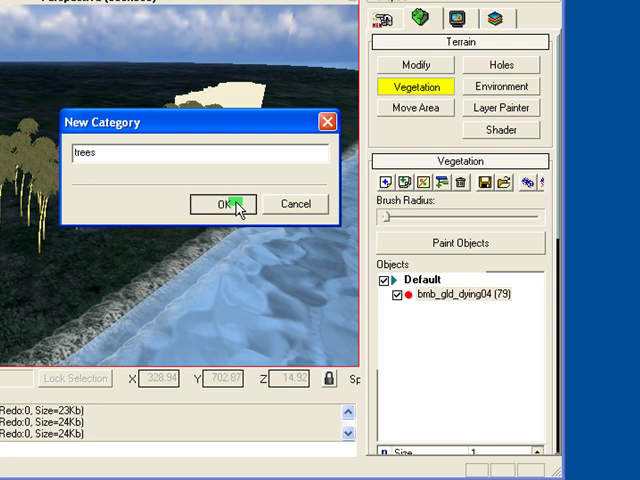
click(221, 204)
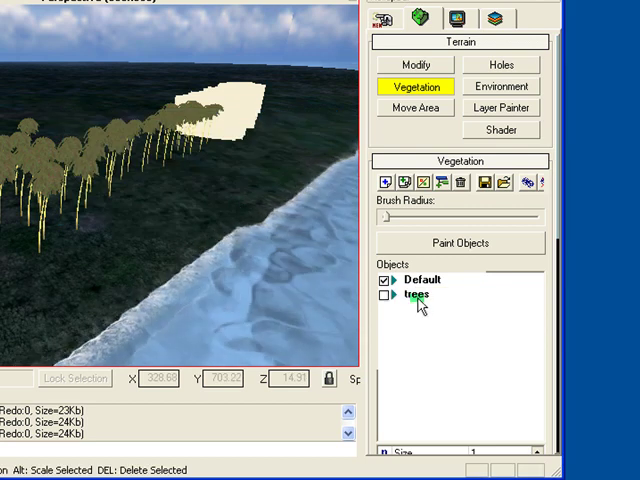
click(416, 294)
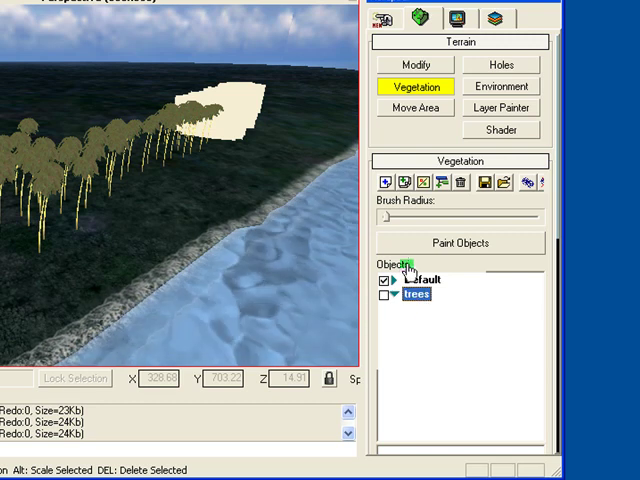
Add bmb_grn_broken01–03 and bmb_grn_bwn01–02 palm models to the trees category.
click(412, 292)
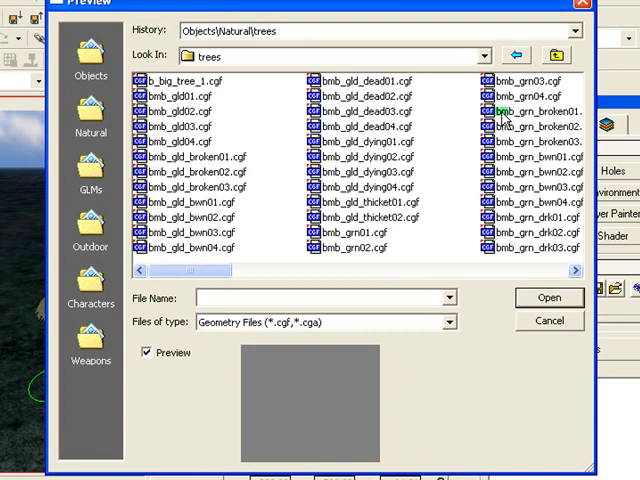
click(517, 111)
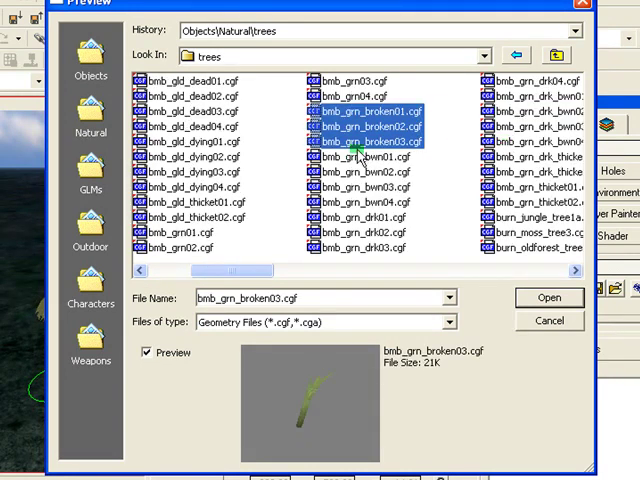
click(360, 172)
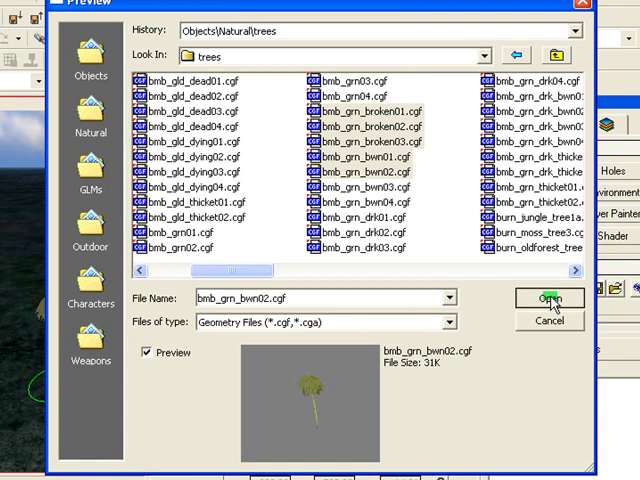
click(549, 298)
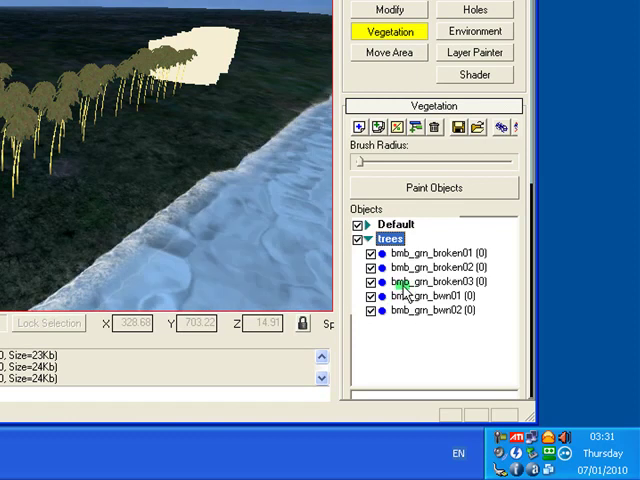
click(358, 129)
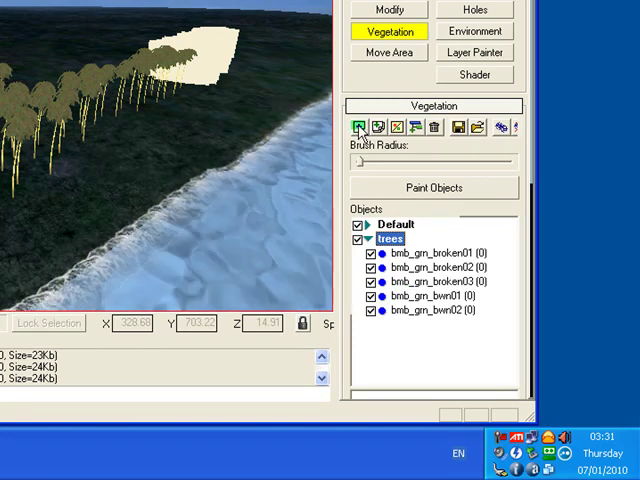
Dismiss the model browser and add a vegetation category named 'rocks'.
click(356, 130)
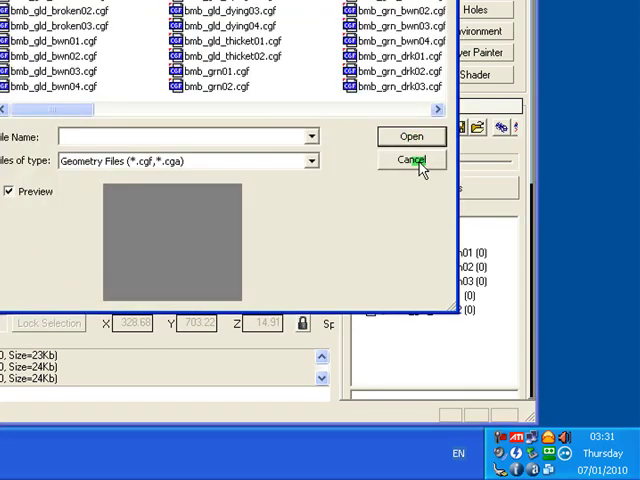
click(410, 160)
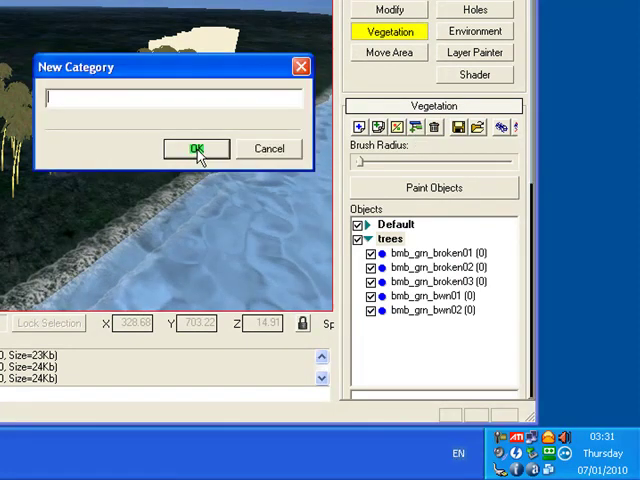
text(4)
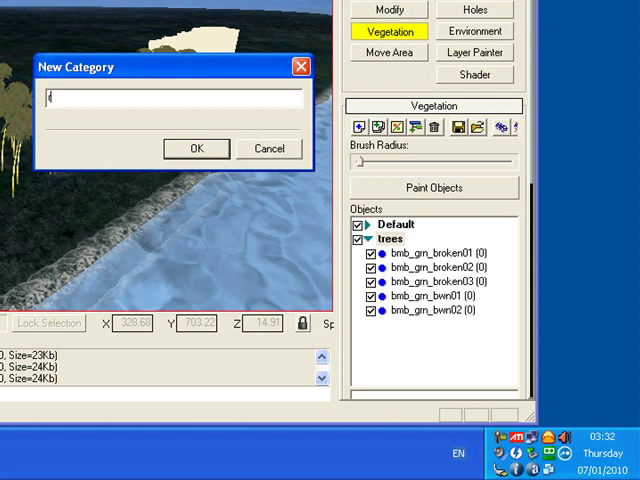
text(rock)
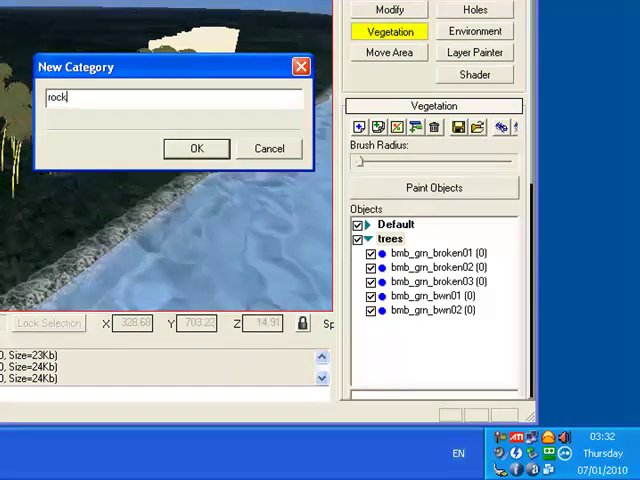
text(s)
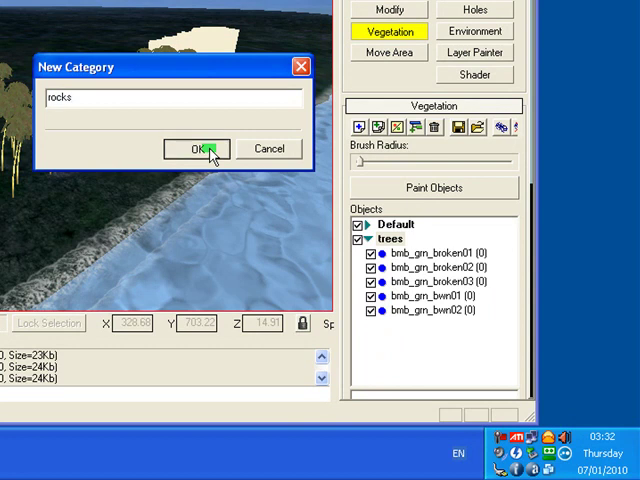
click(196, 148)
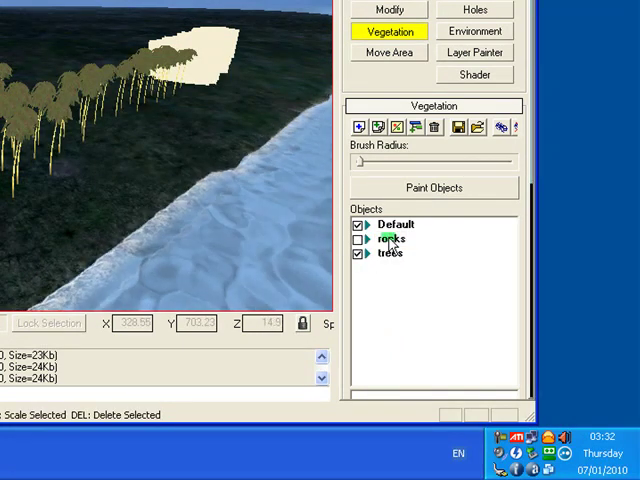
Add round_rock_a through round_rock_d from Natural\rocks\roundrock to the rocks category.
click(391, 238)
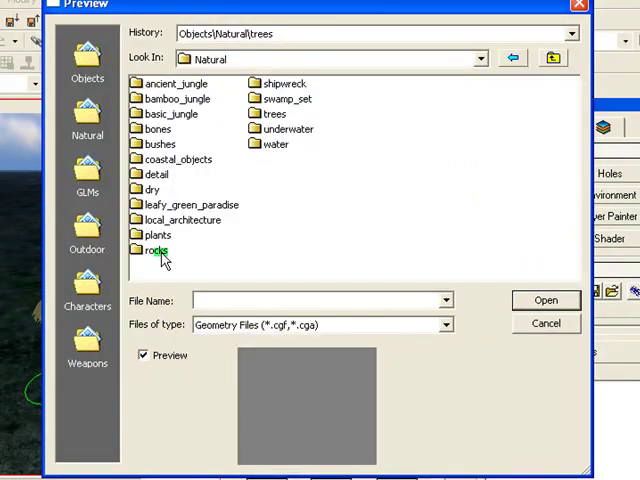
double_click(153, 250)
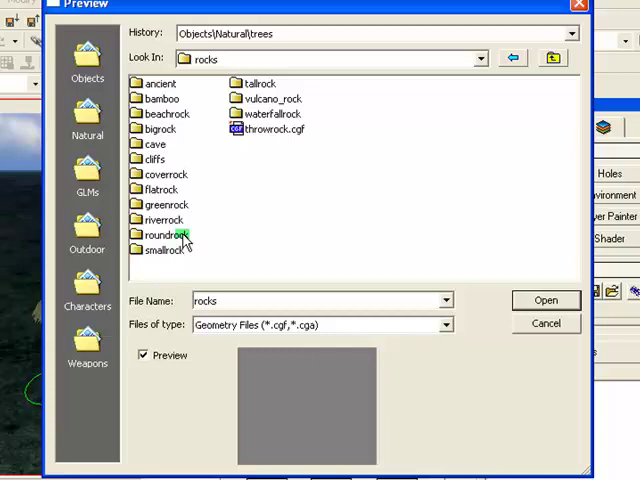
double_click(163, 234)
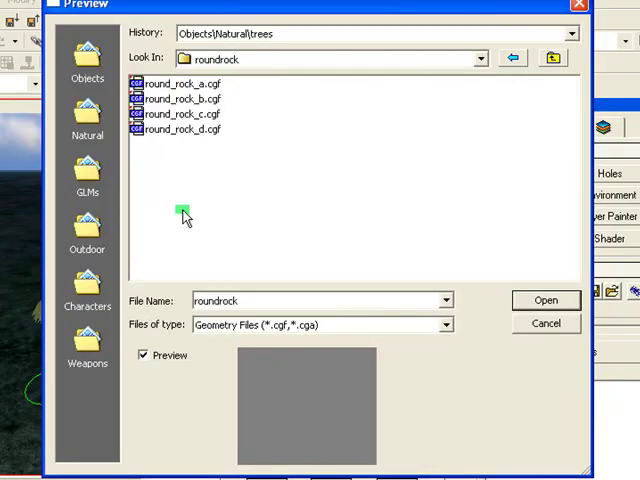
click(180, 82)
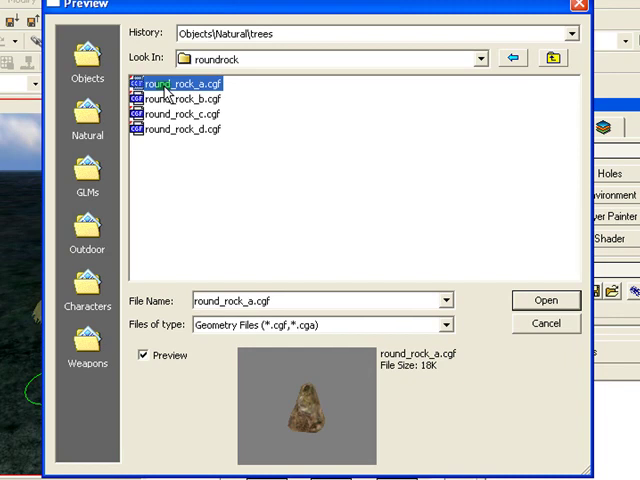
click(180, 98)
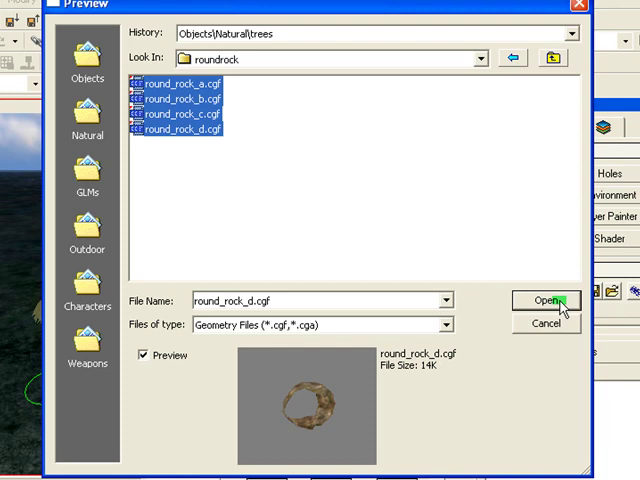
click(542, 300)
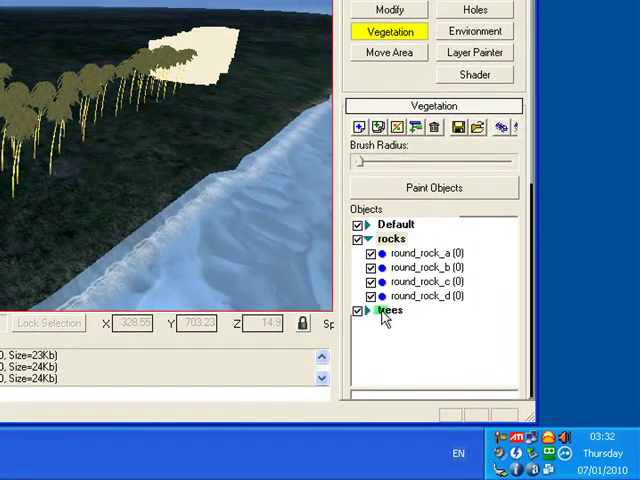
Expand the trees category beneath the rocks category, which lists four round rock models.
click(391, 310)
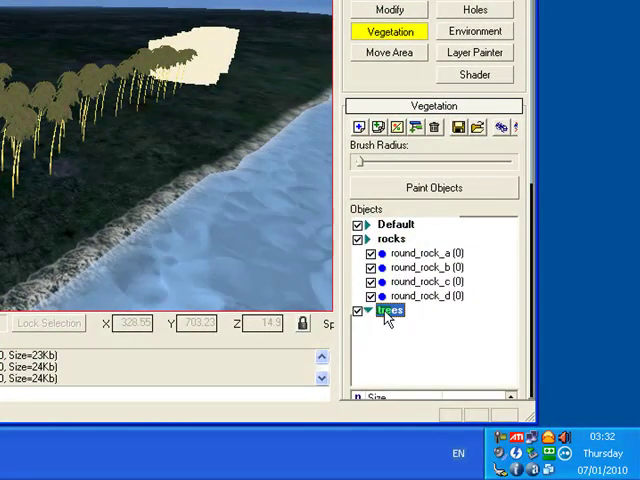